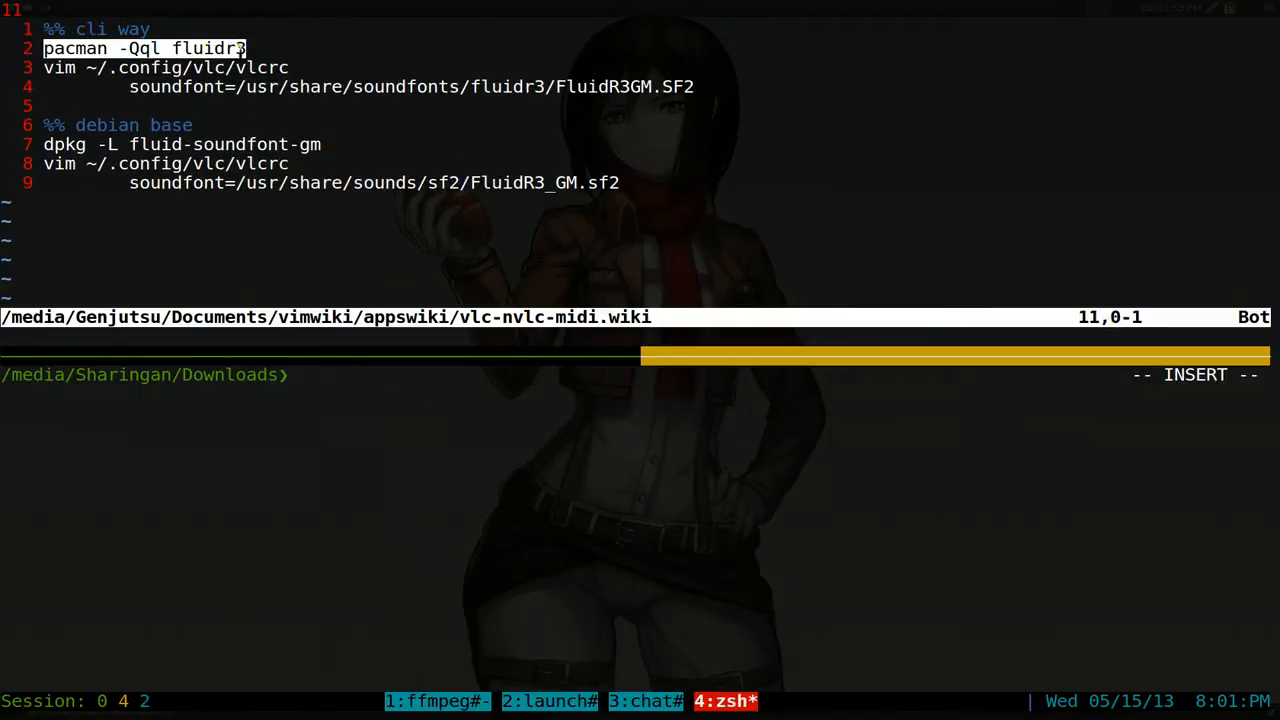
Step: List fluidr3 package files with pacman to find FluidR3GM.SF2, then type the vim vlcrc command
type("pacman -Qql fluidr3")
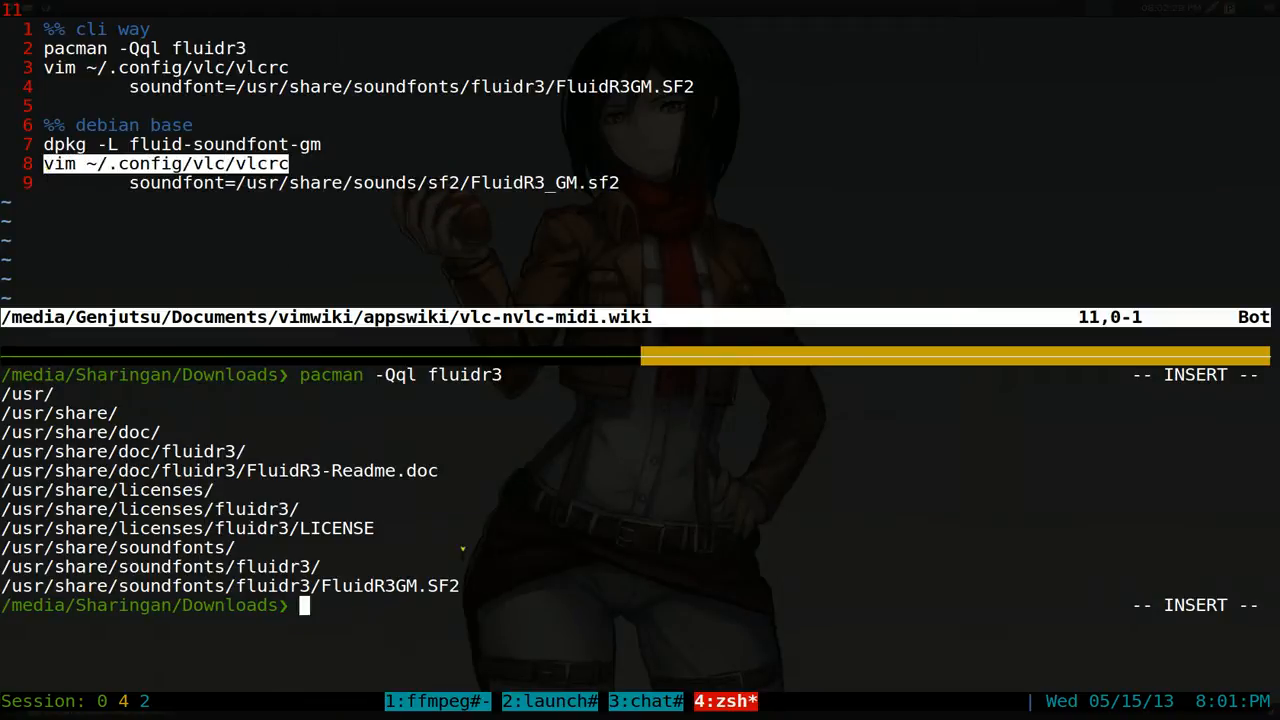
type("vim ~/.config/vlc/vlcrc")
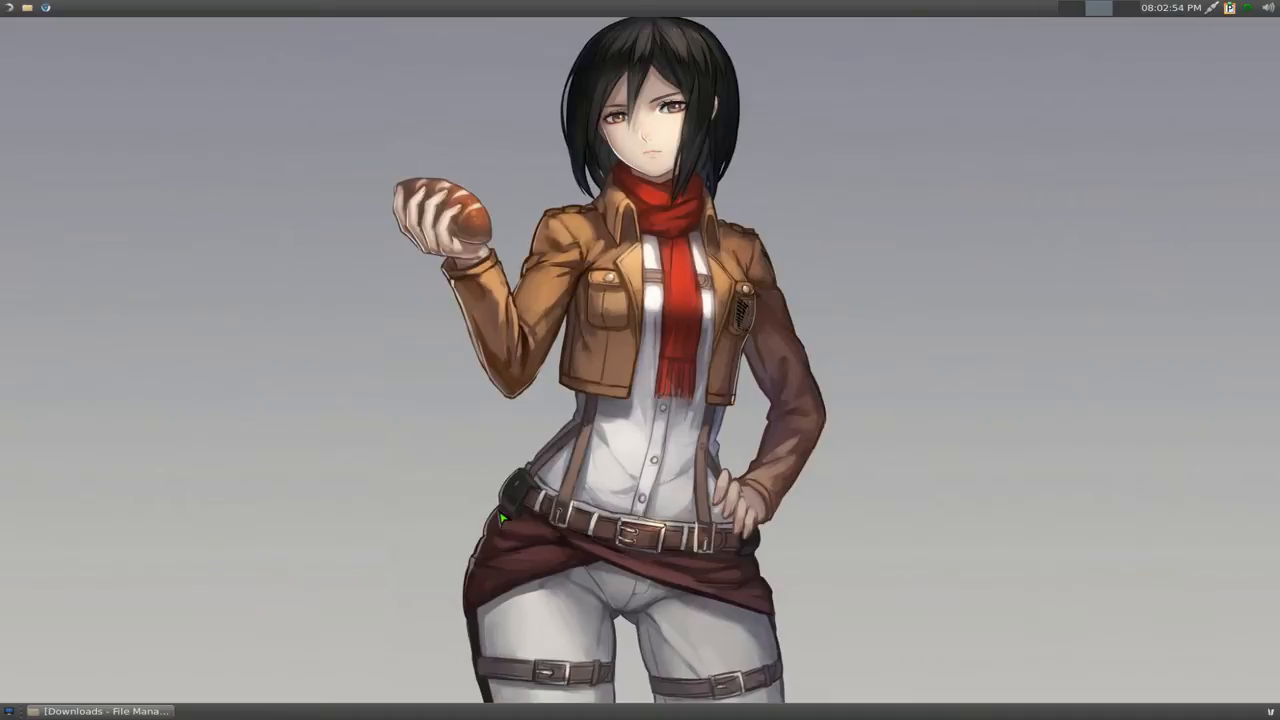
Step: In Preferences, show all settings and select Input / Codecs > Audio codecs > FluidSynth
left_click(330, 156)
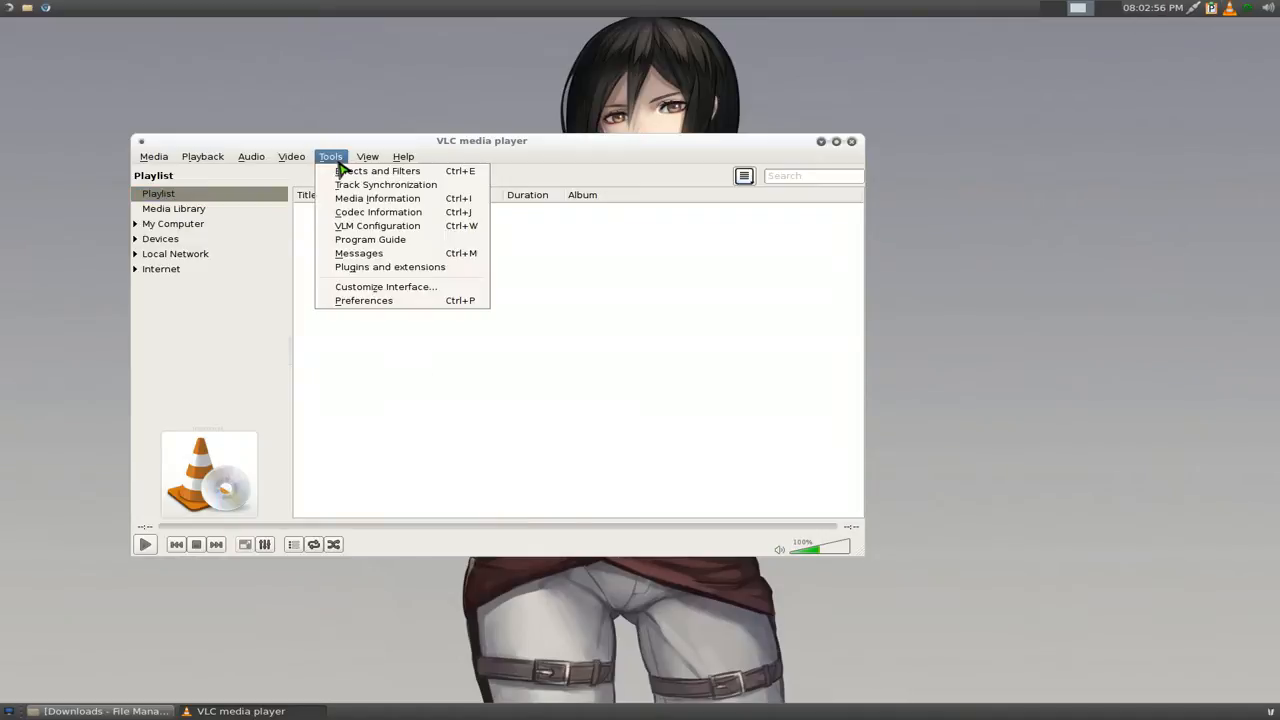
left_click(363, 300)
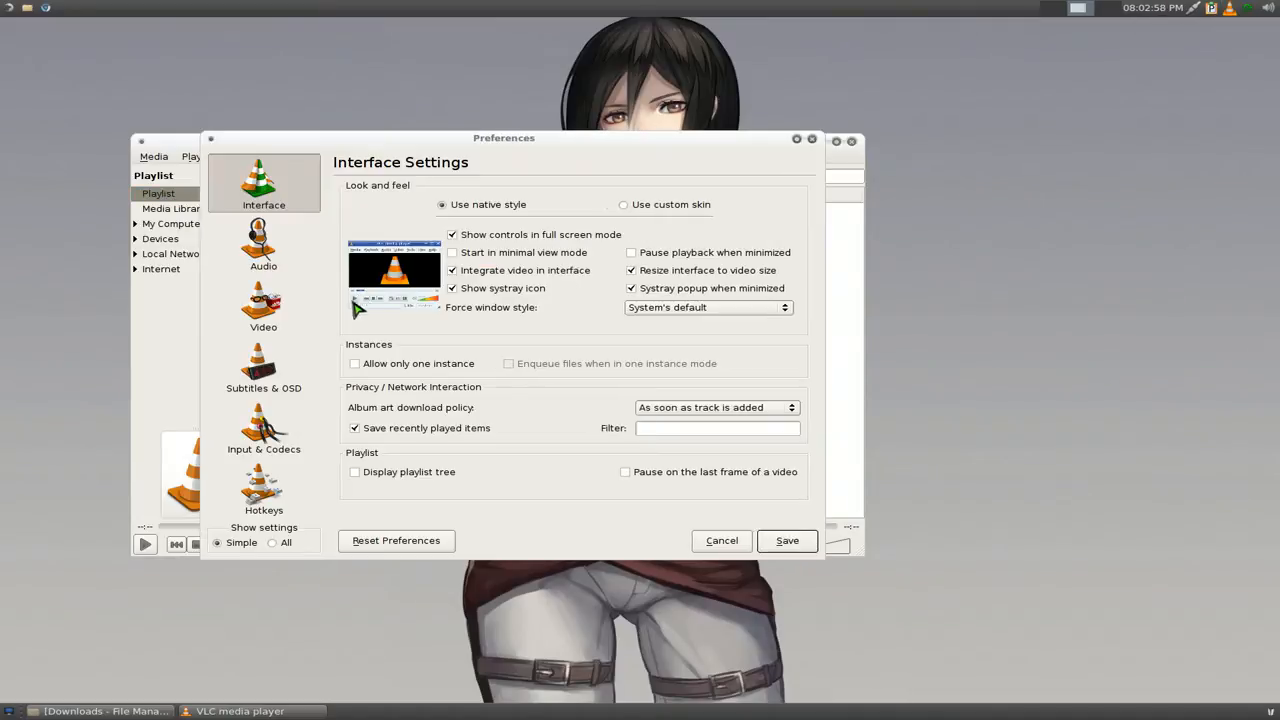
left_click(271, 542)
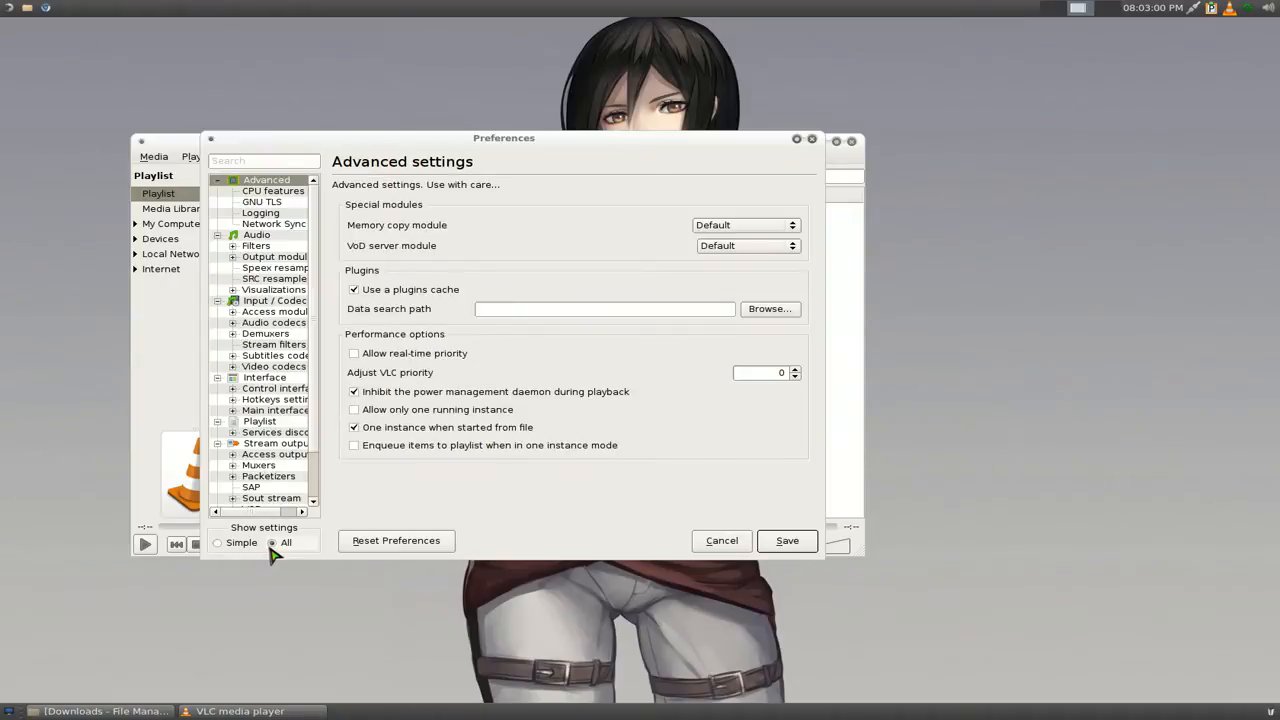
left_click(275, 300)
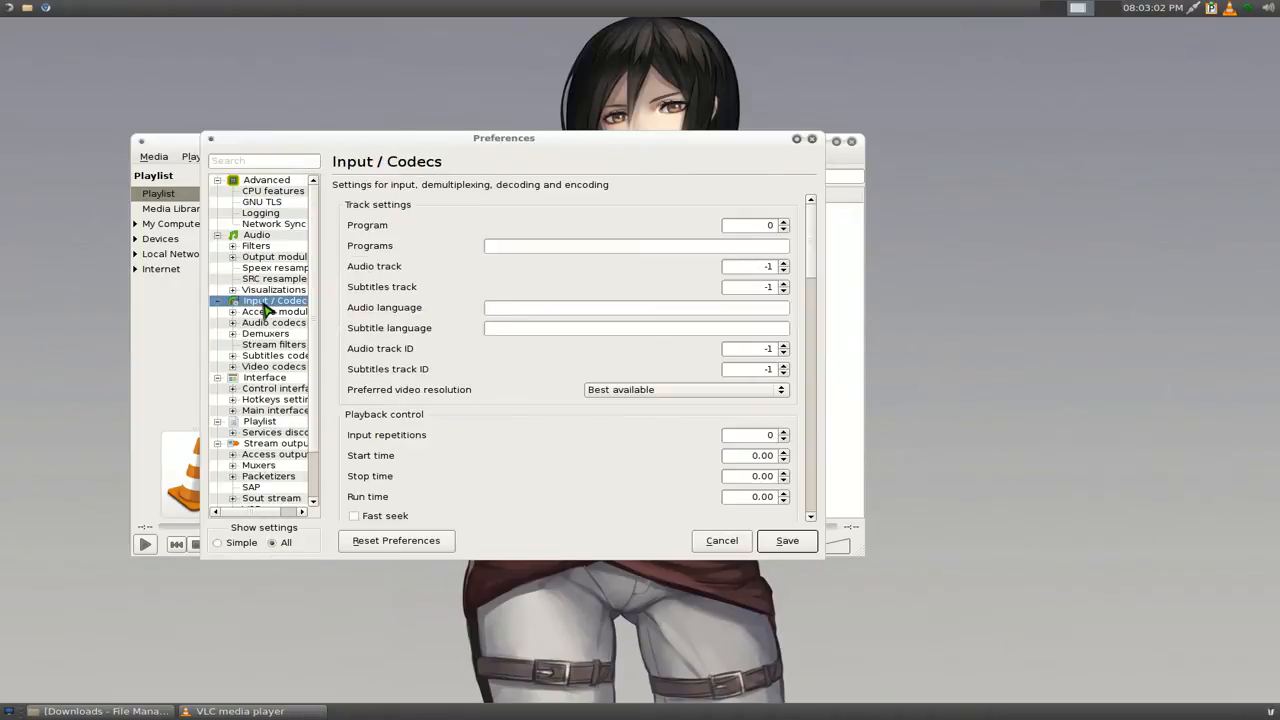
mouse_move(278, 320)
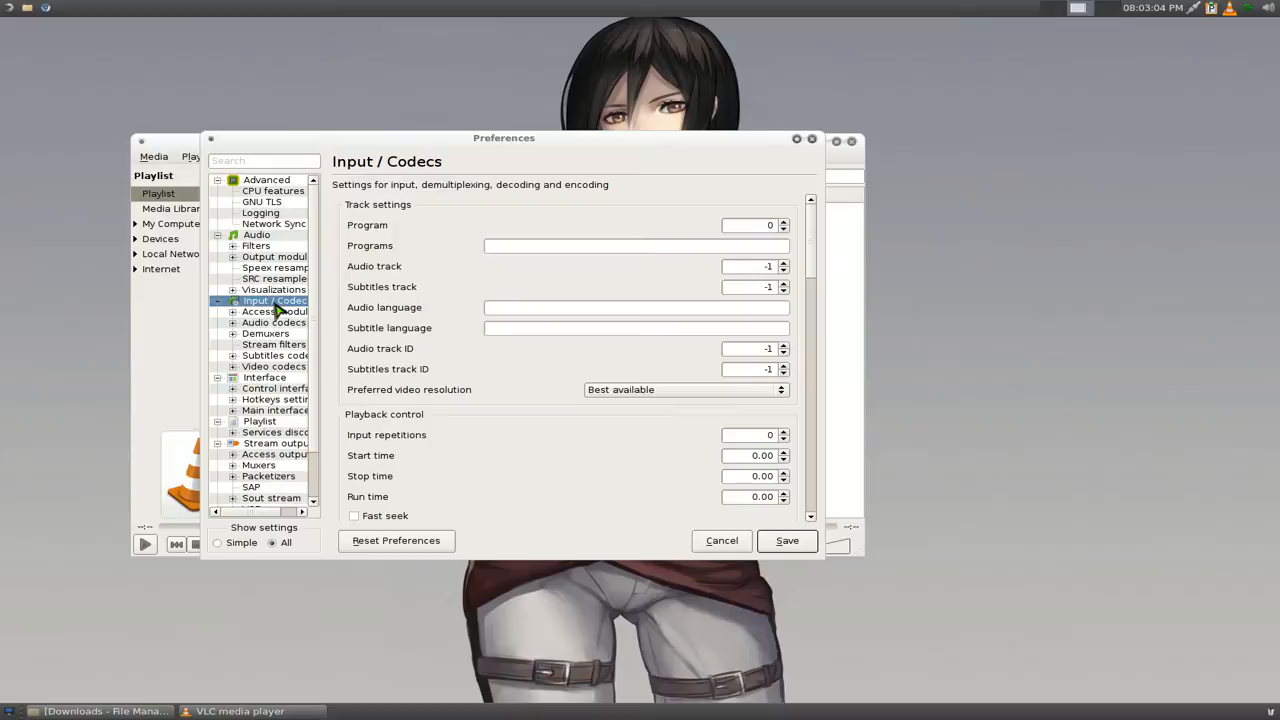
left_click(233, 322)
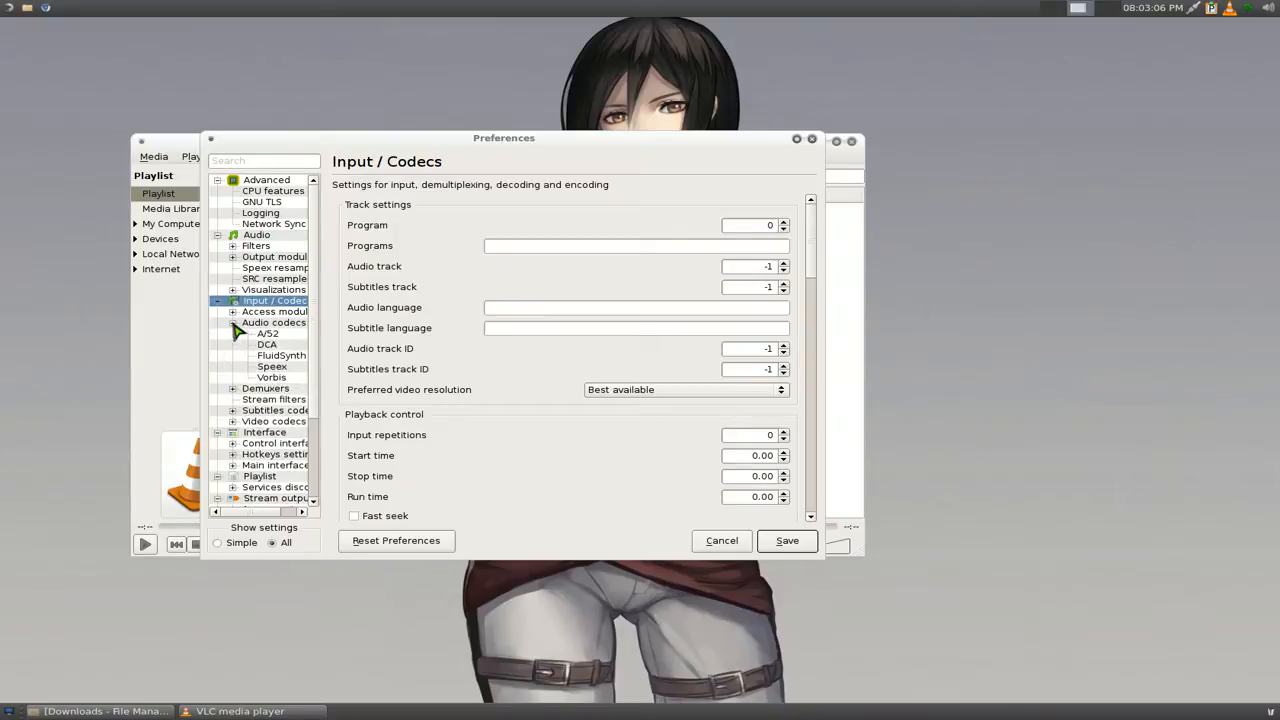
left_click(281, 355)
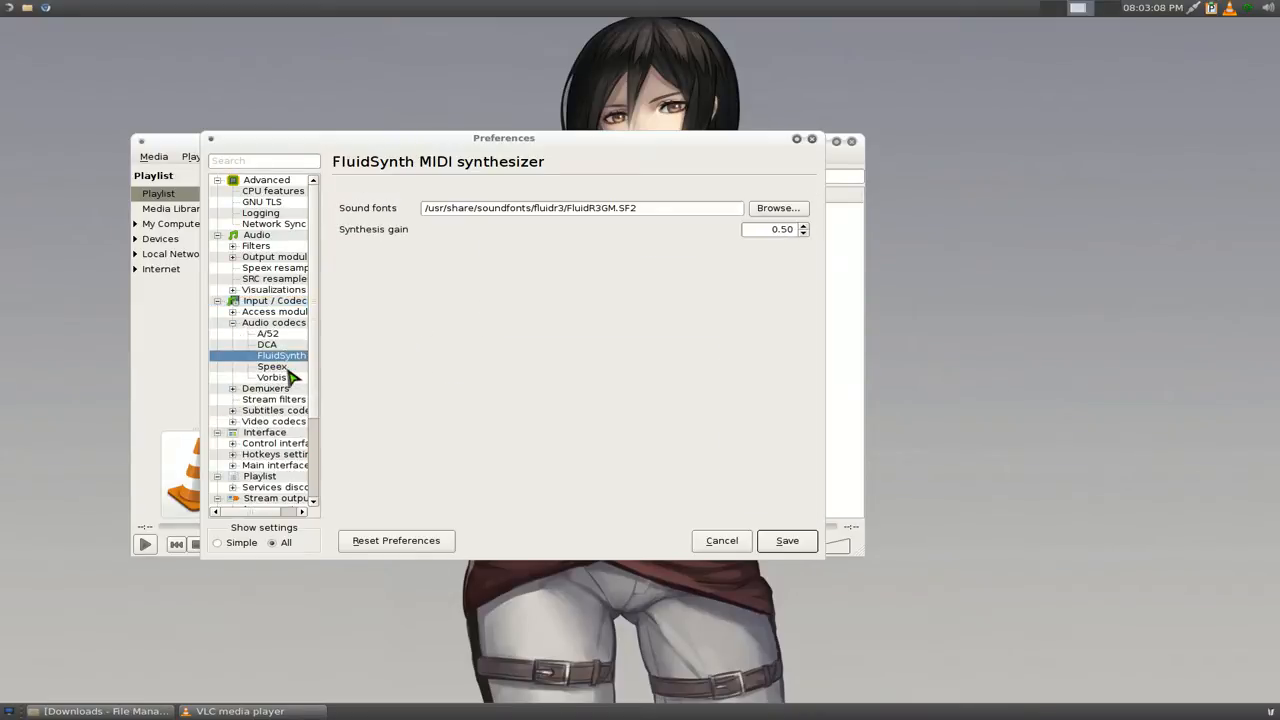
triple_click(582, 208)
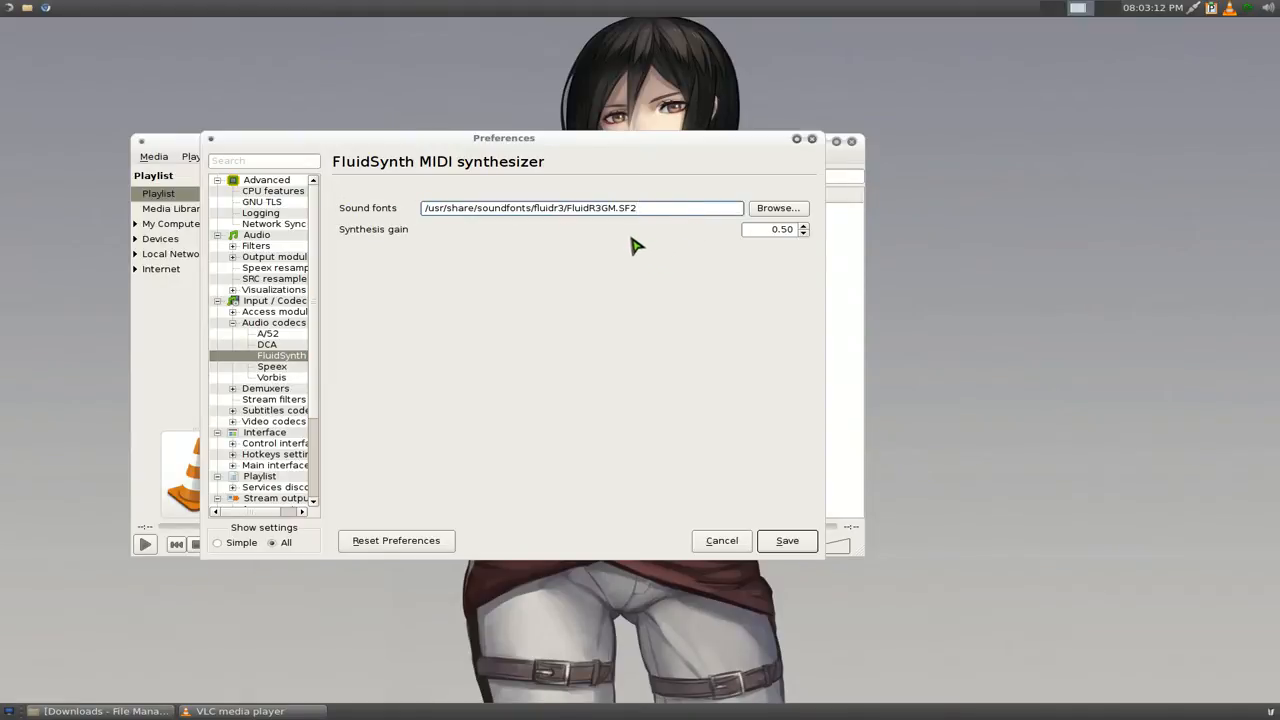
mouse_move(630, 270)
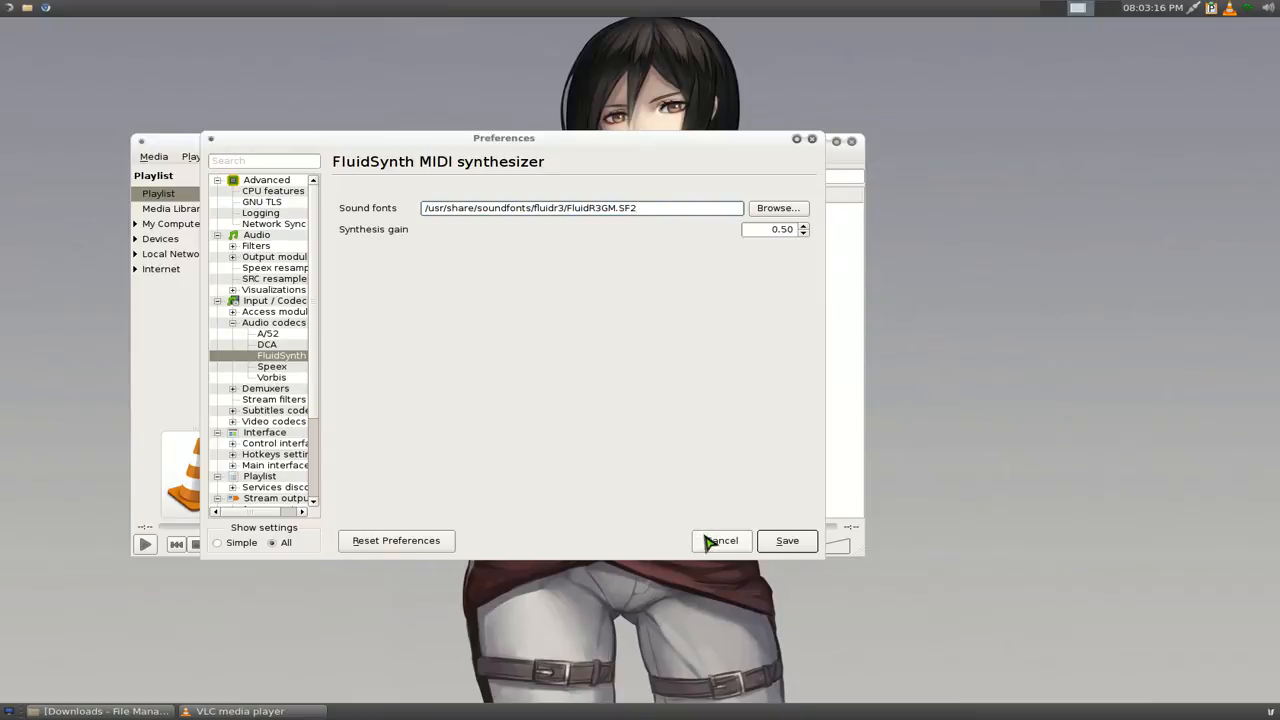
mouse_move(613, 231)
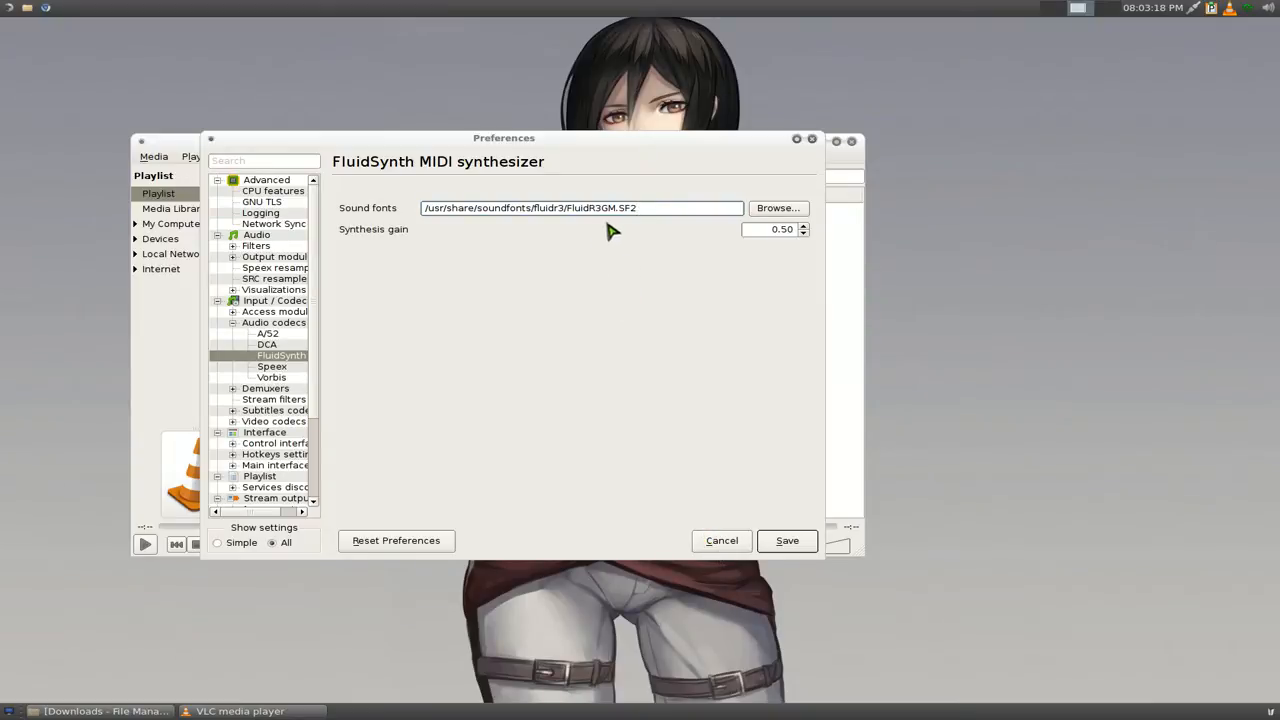
mouse_move(610, 208)
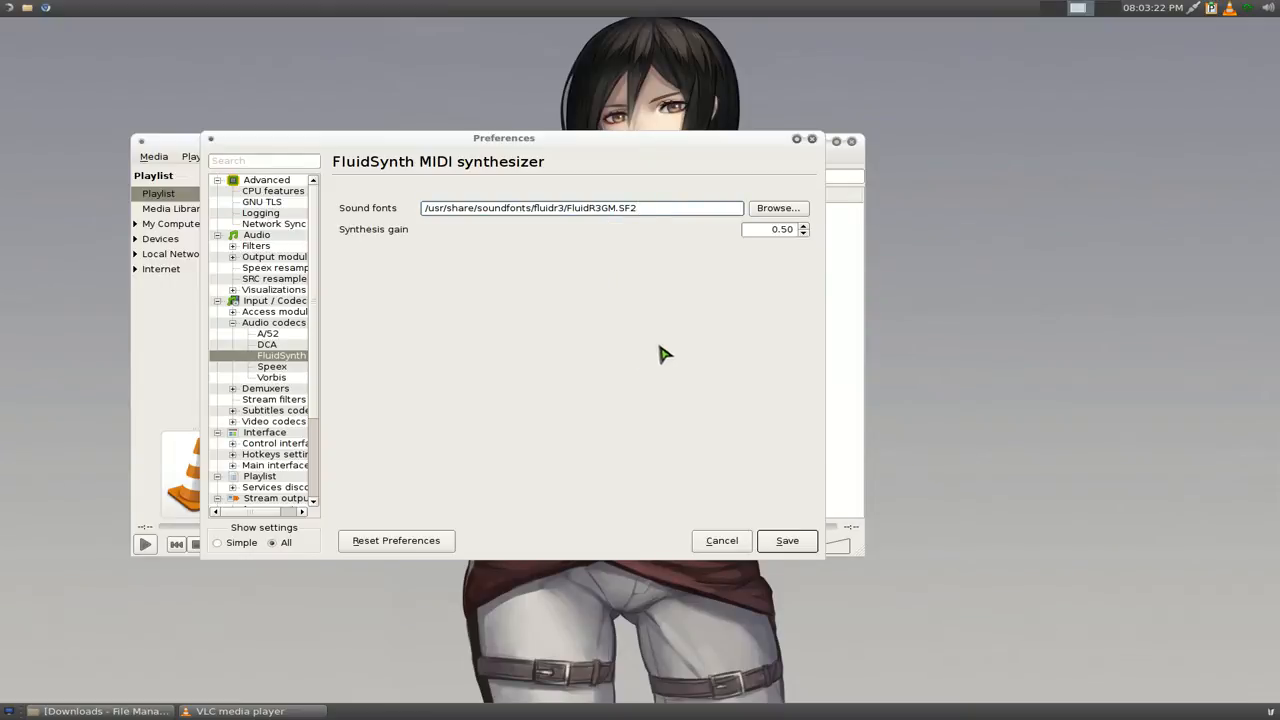
mouse_move(687, 397)
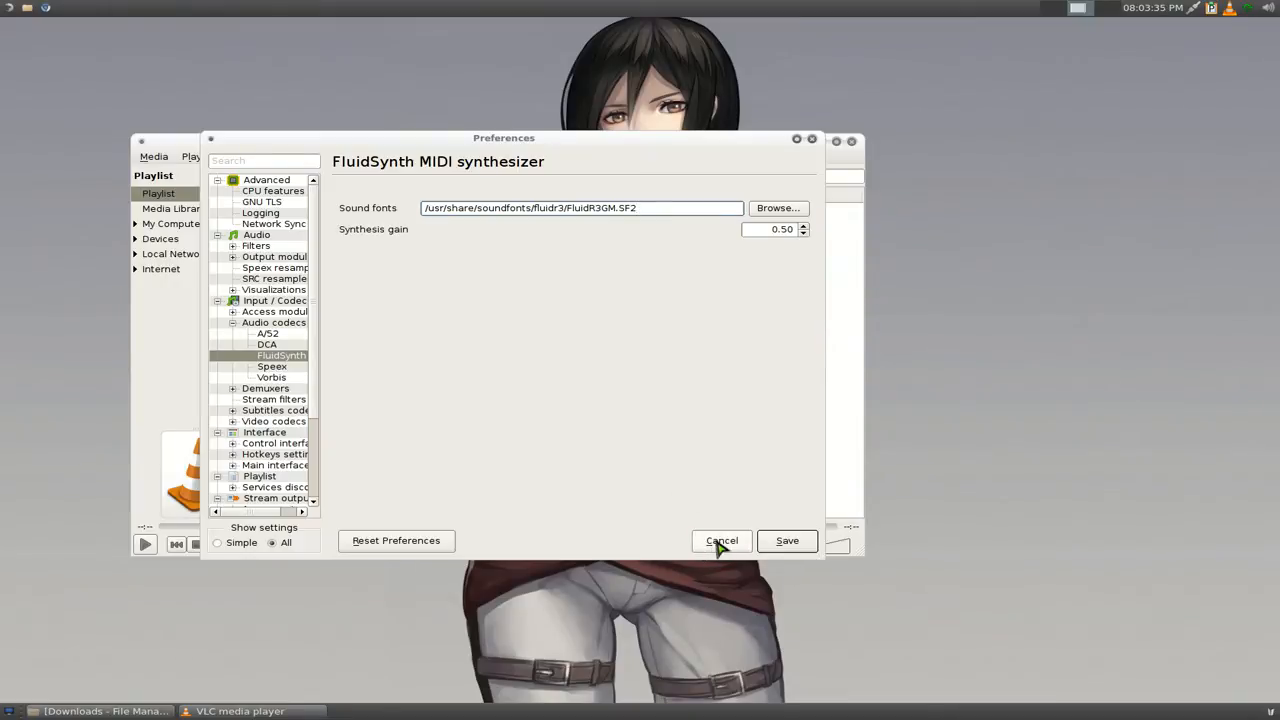
Step: Cancel Preferences, bring up the Downloads file manager, and play one added .mid file
left_click(721, 540)
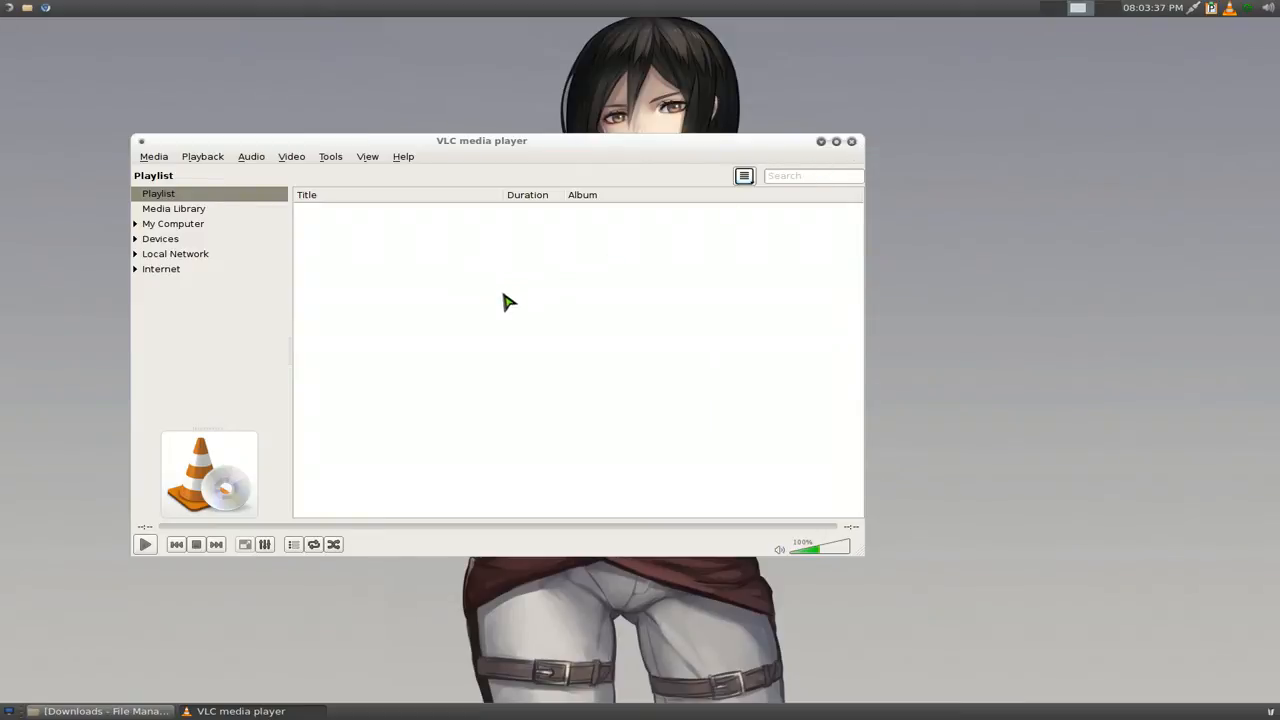
left_click(100, 711)
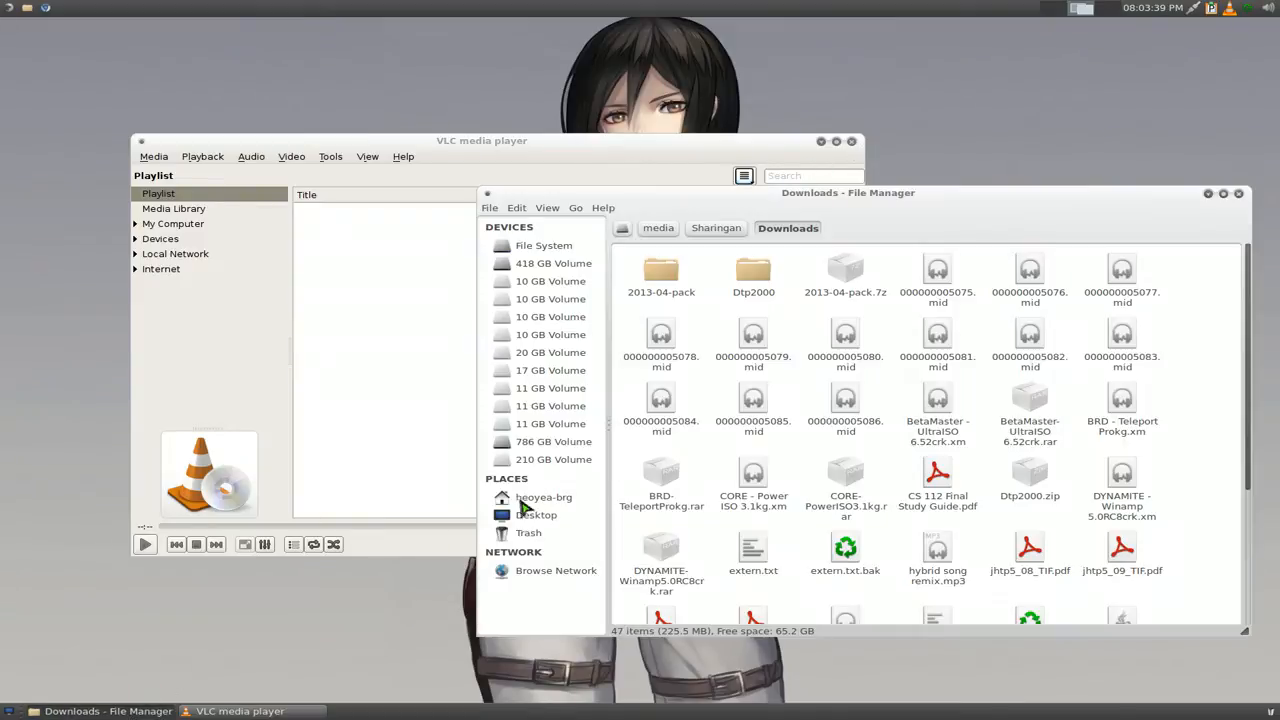
mouse_move(1172, 335)
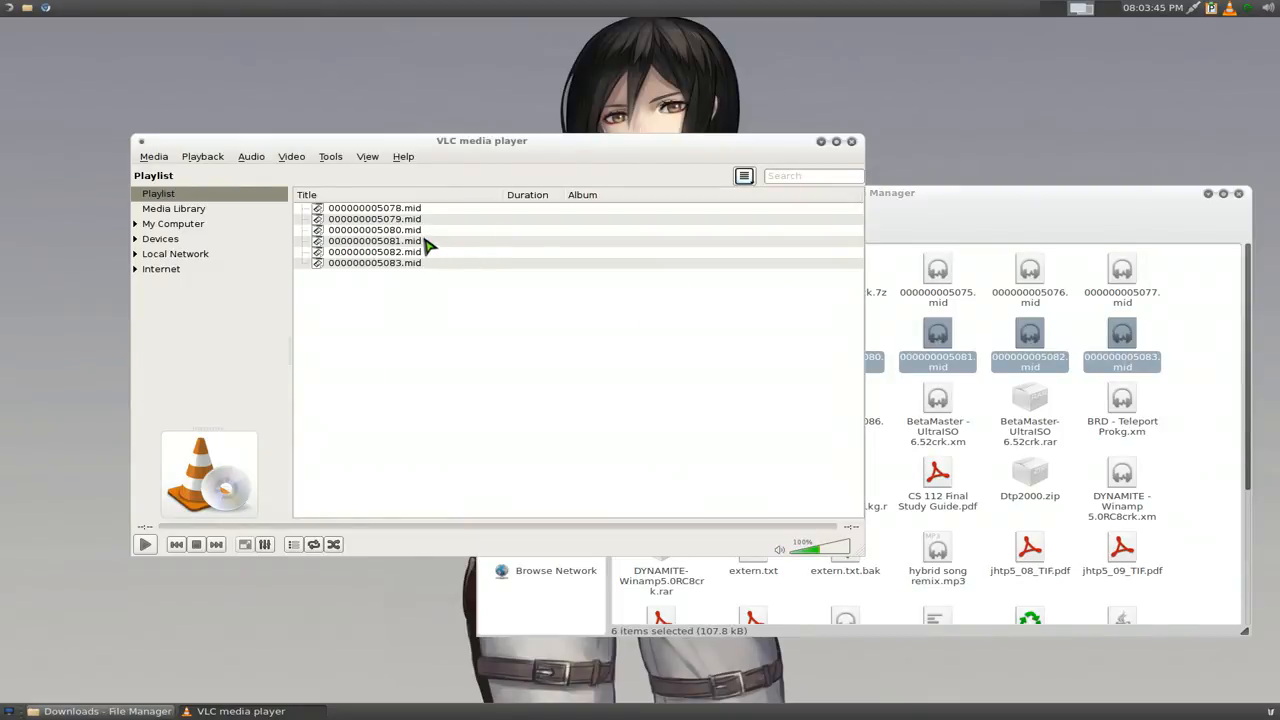
double_click(374, 229)
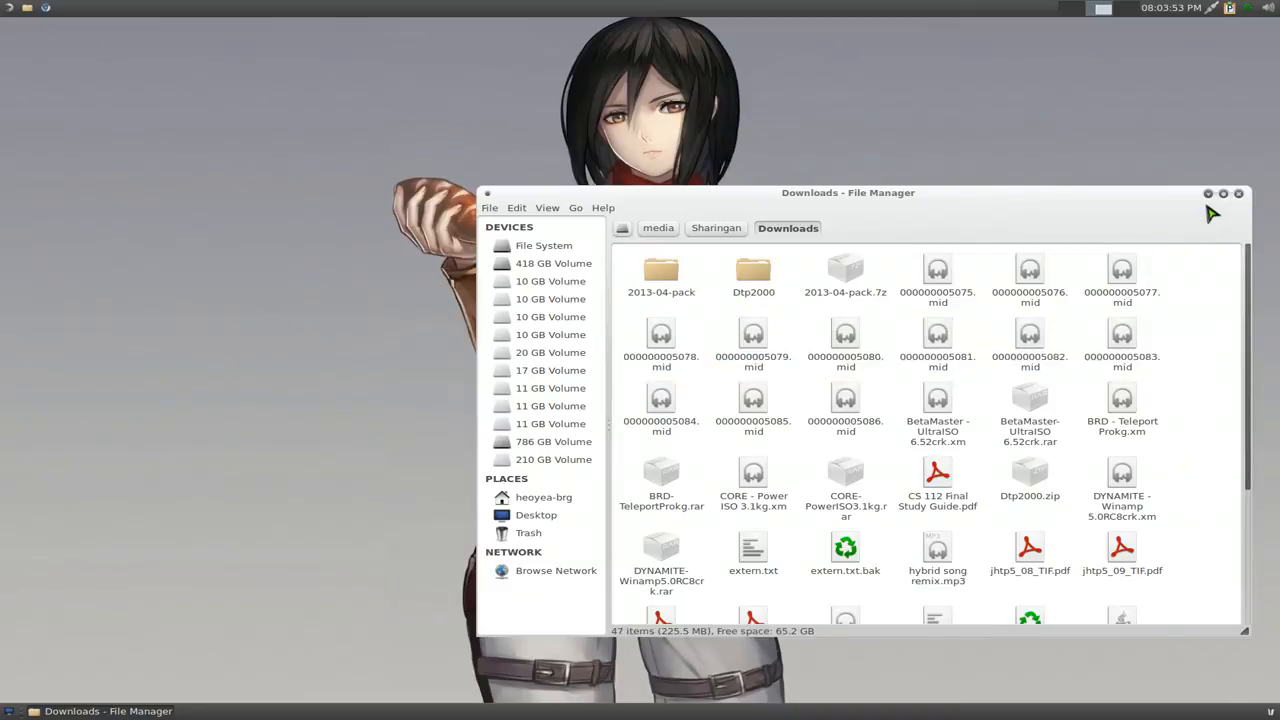
Step: Back in the tmux zsh pane, play madonna-la_isla_bonita.mid with cvlc
left_click(1207, 193)
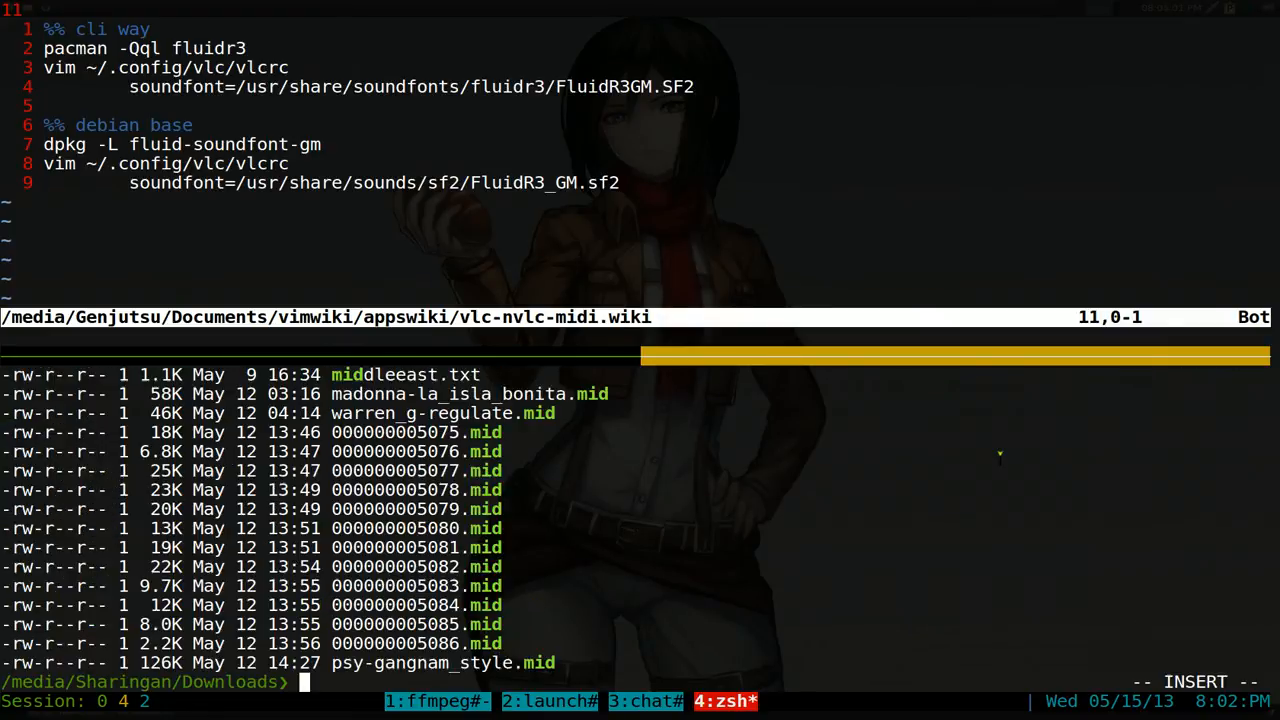
type("c")
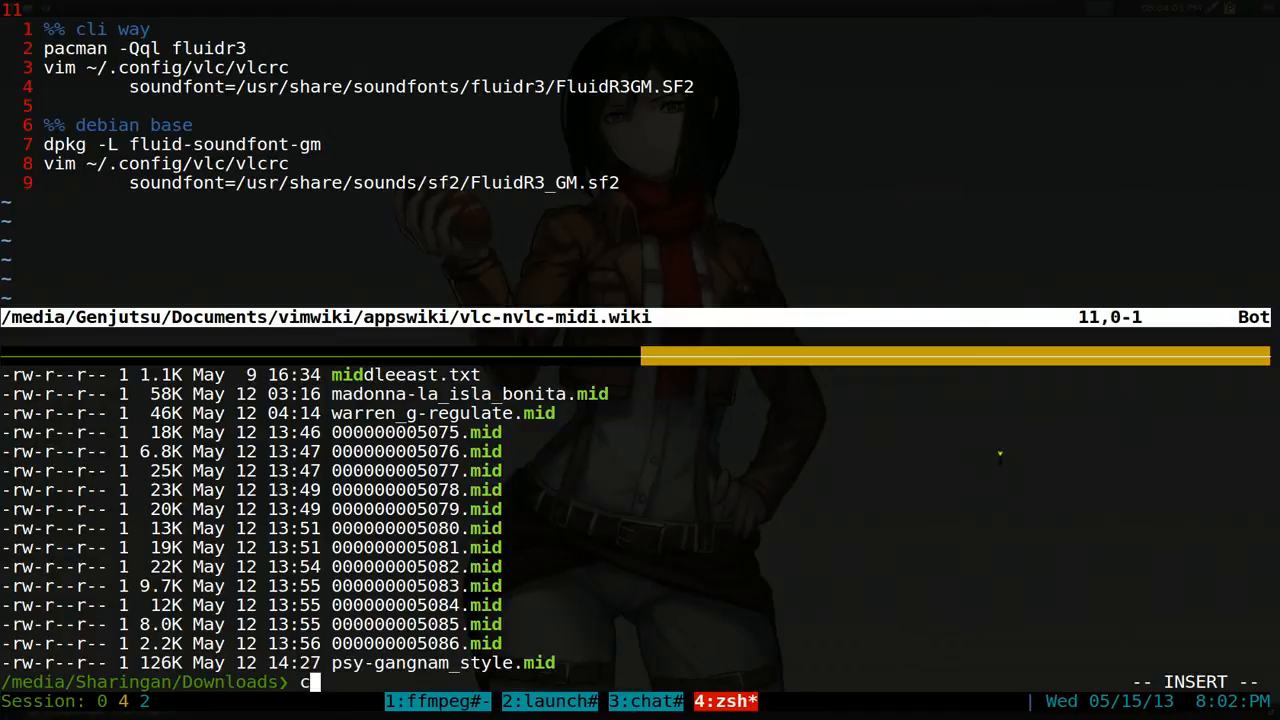
type("vlc")
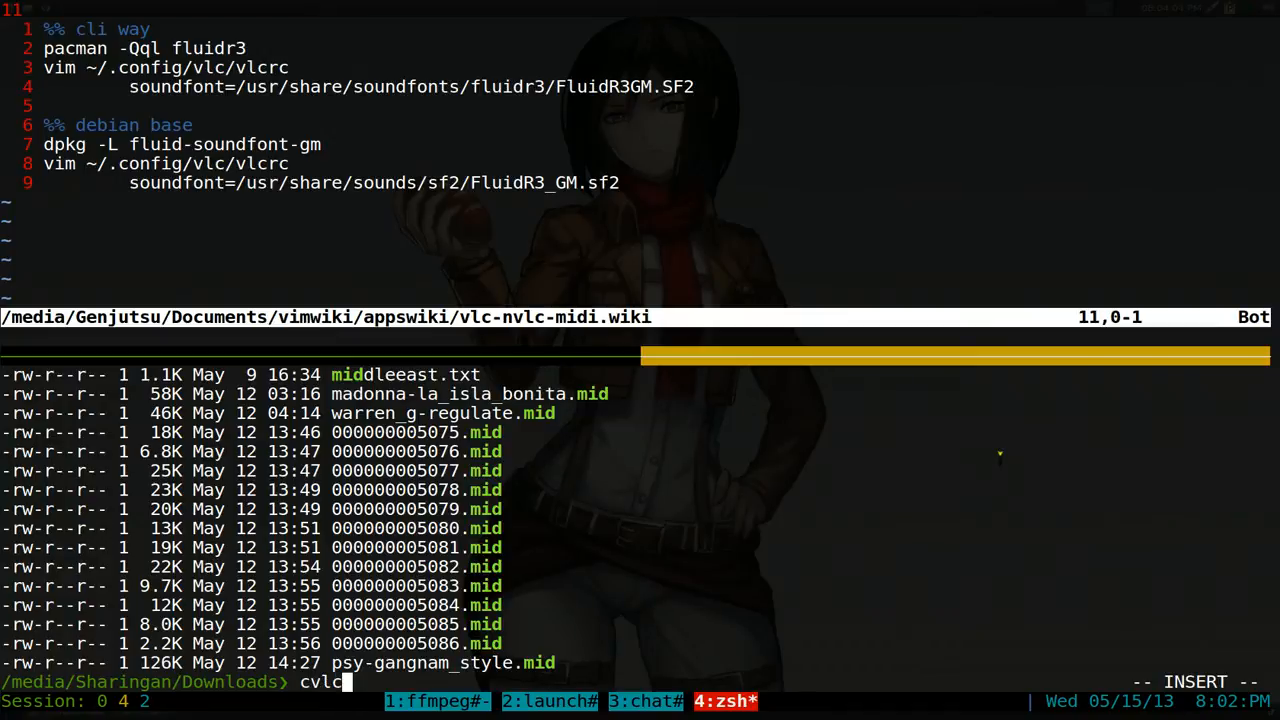
type("mado")
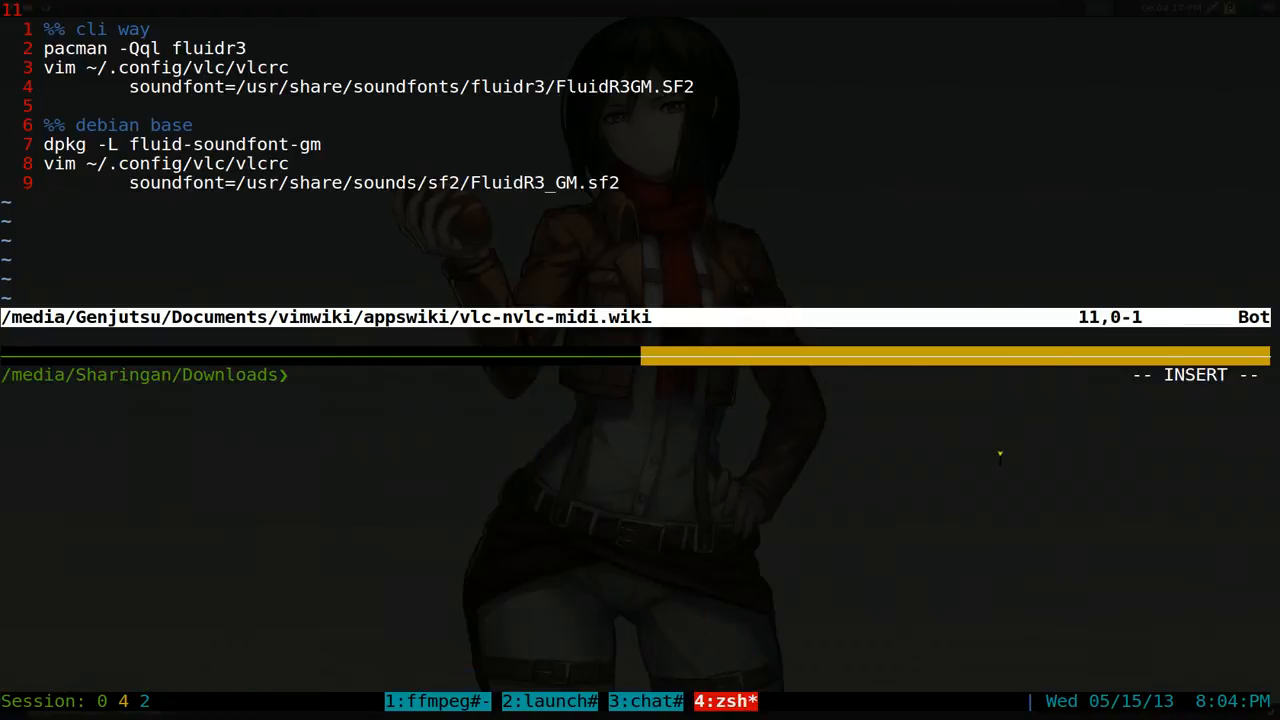
Step: Run nvlc *.mid so the playlist starts playing 000000005075.mid
type("nvlc *")
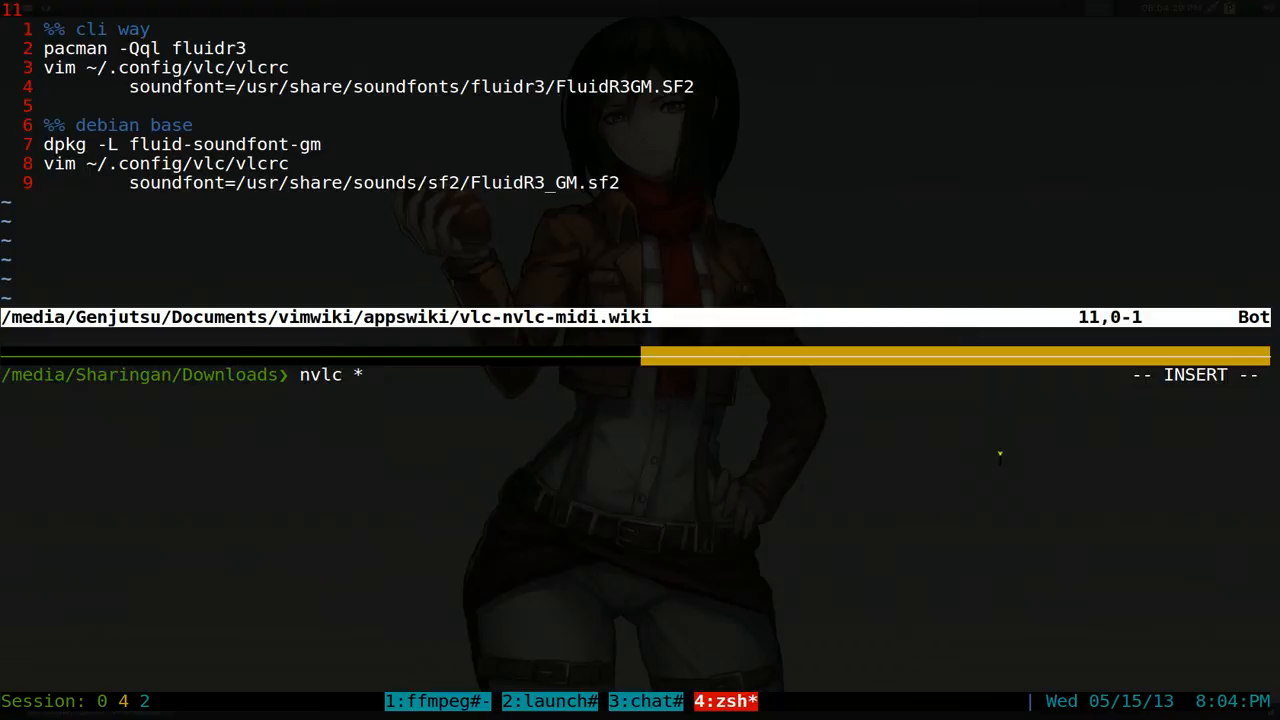
type(".mid")
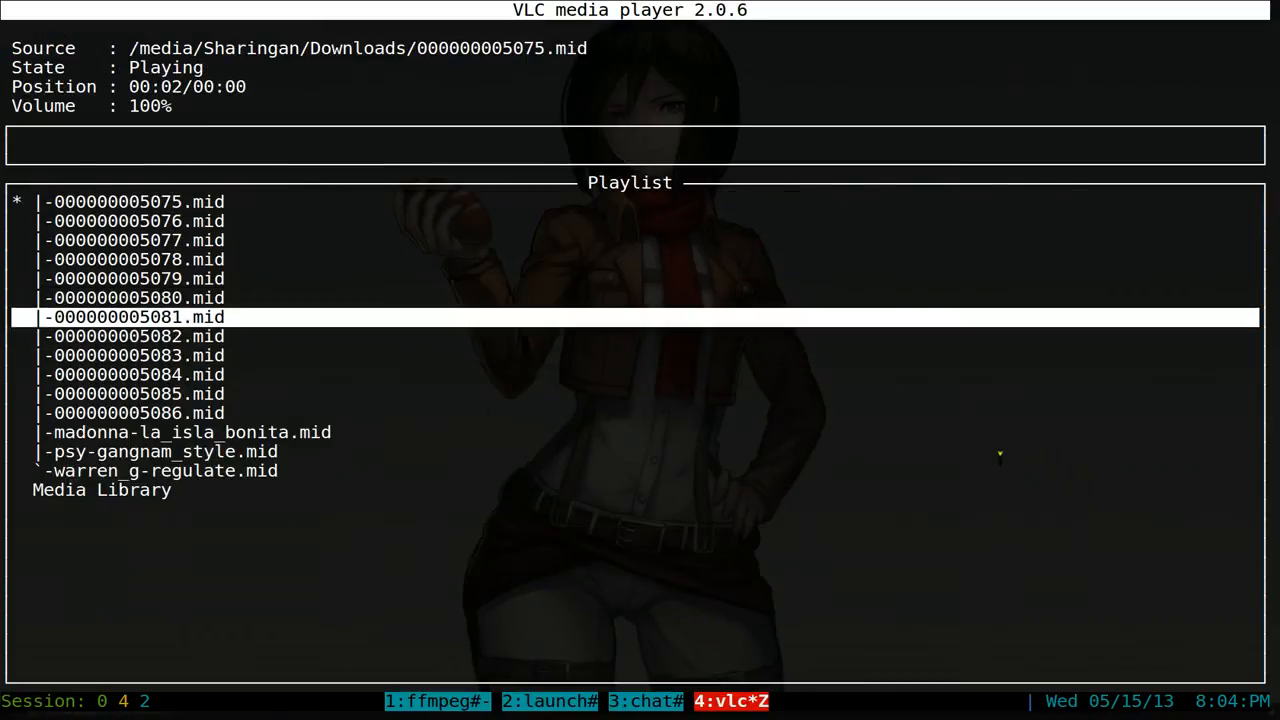
key("Up")
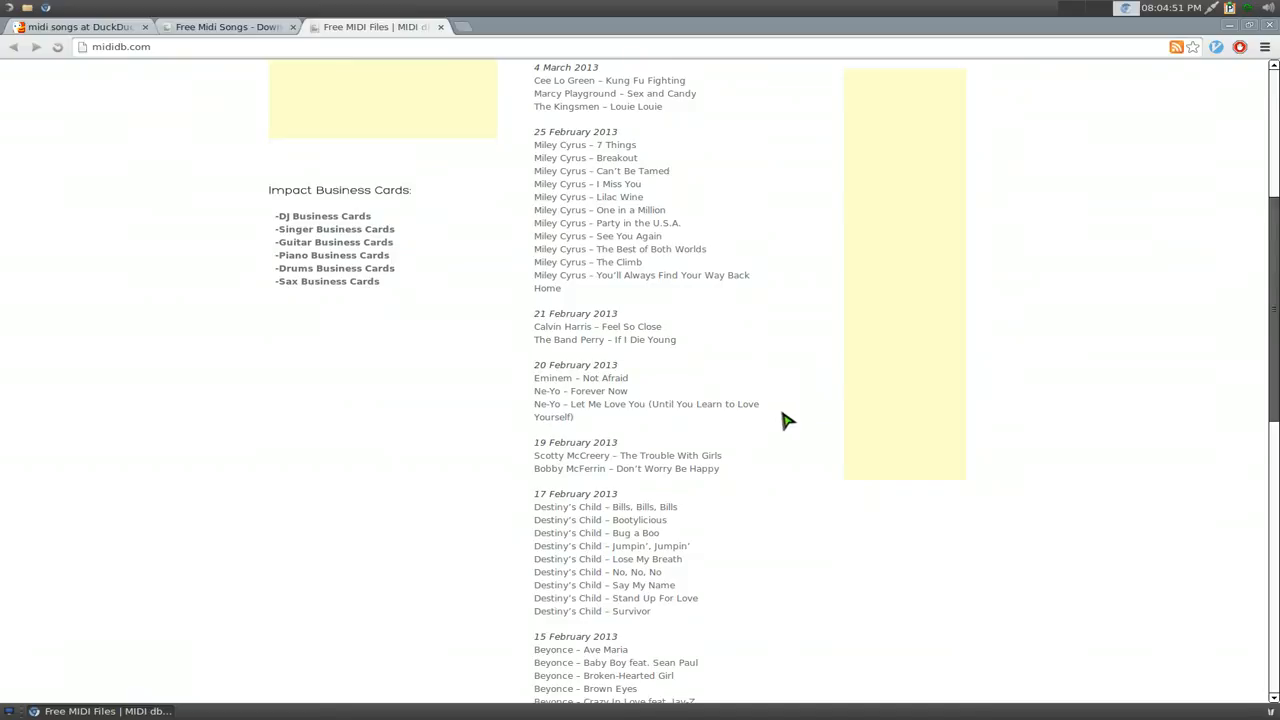
scroll("down", 3)
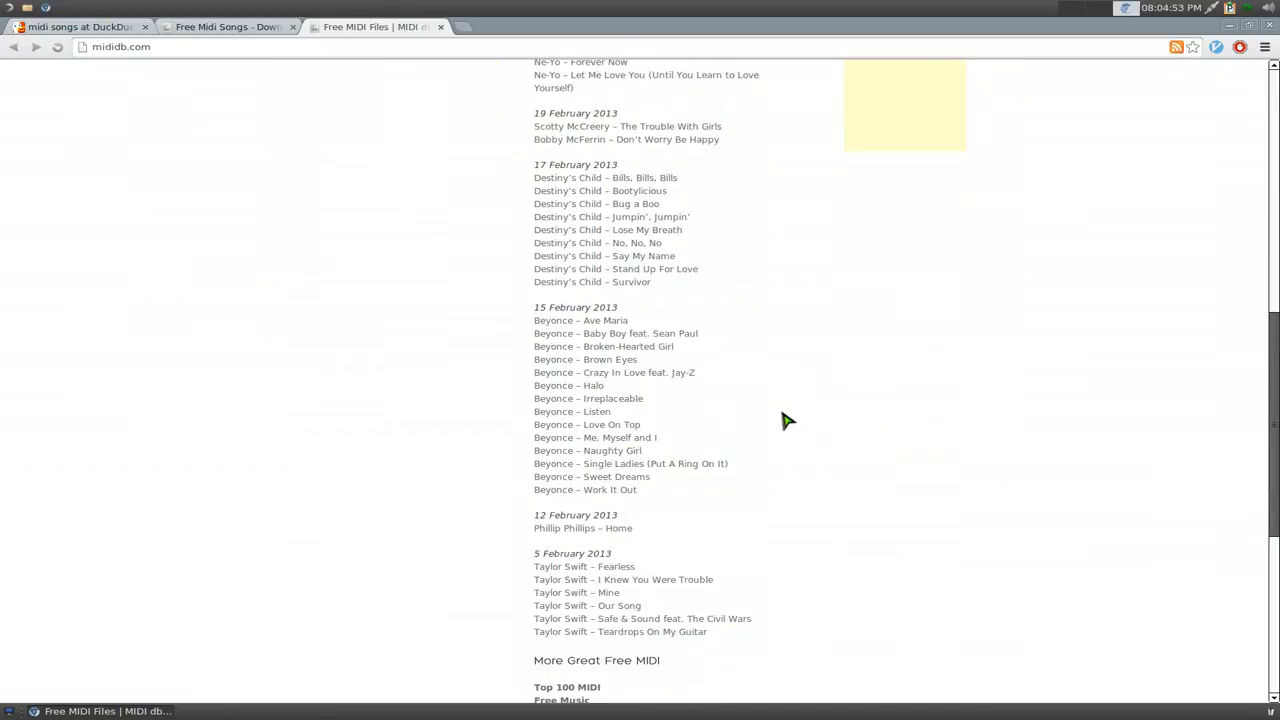
scroll("down", 3)
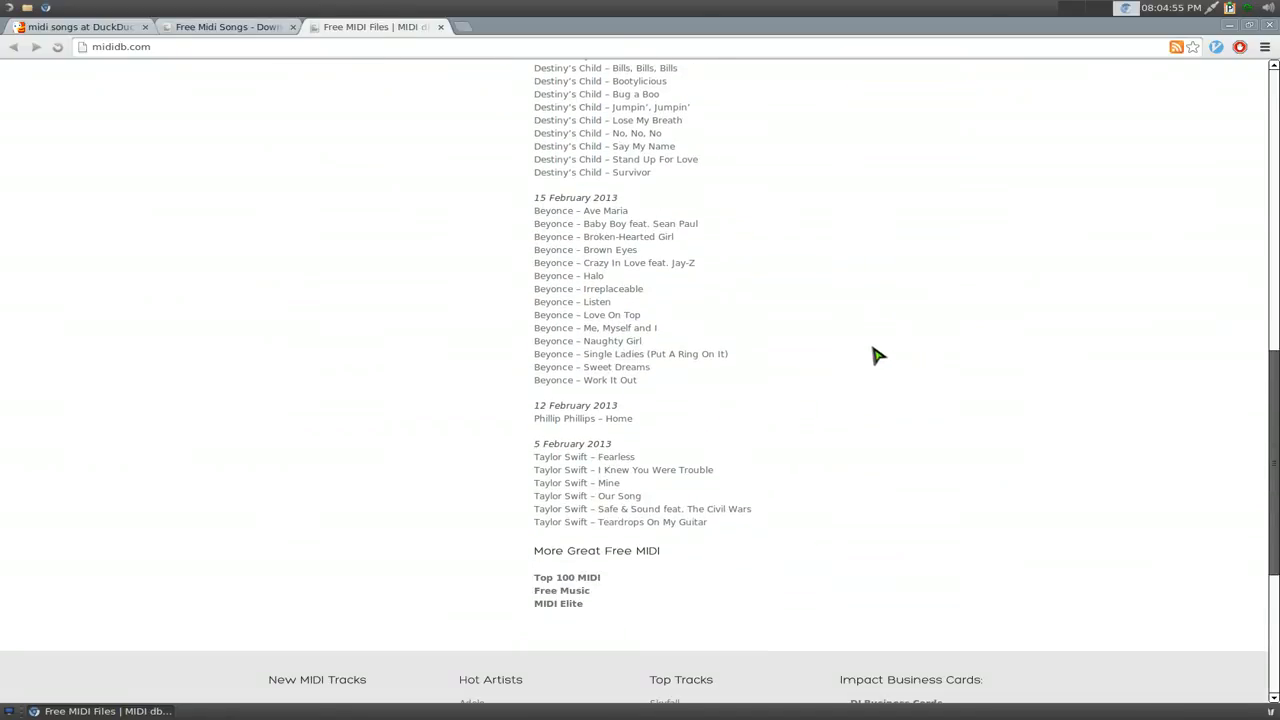
mouse_move(864, 366)
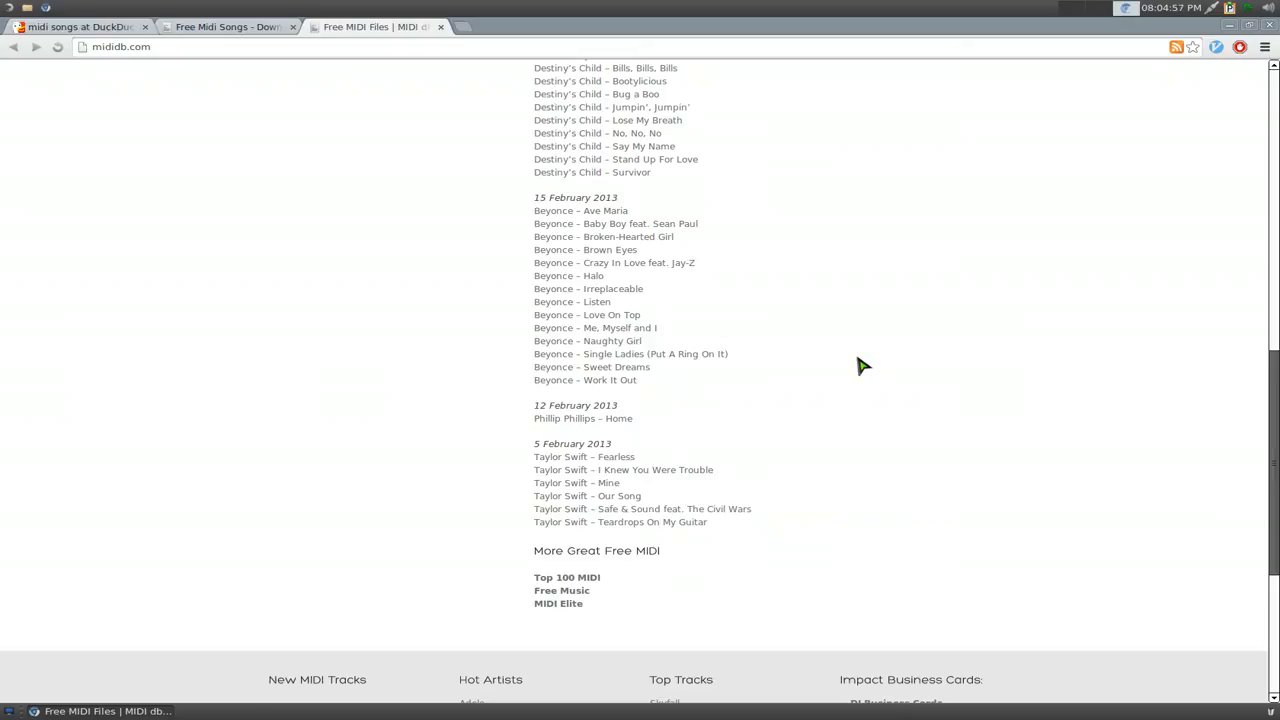